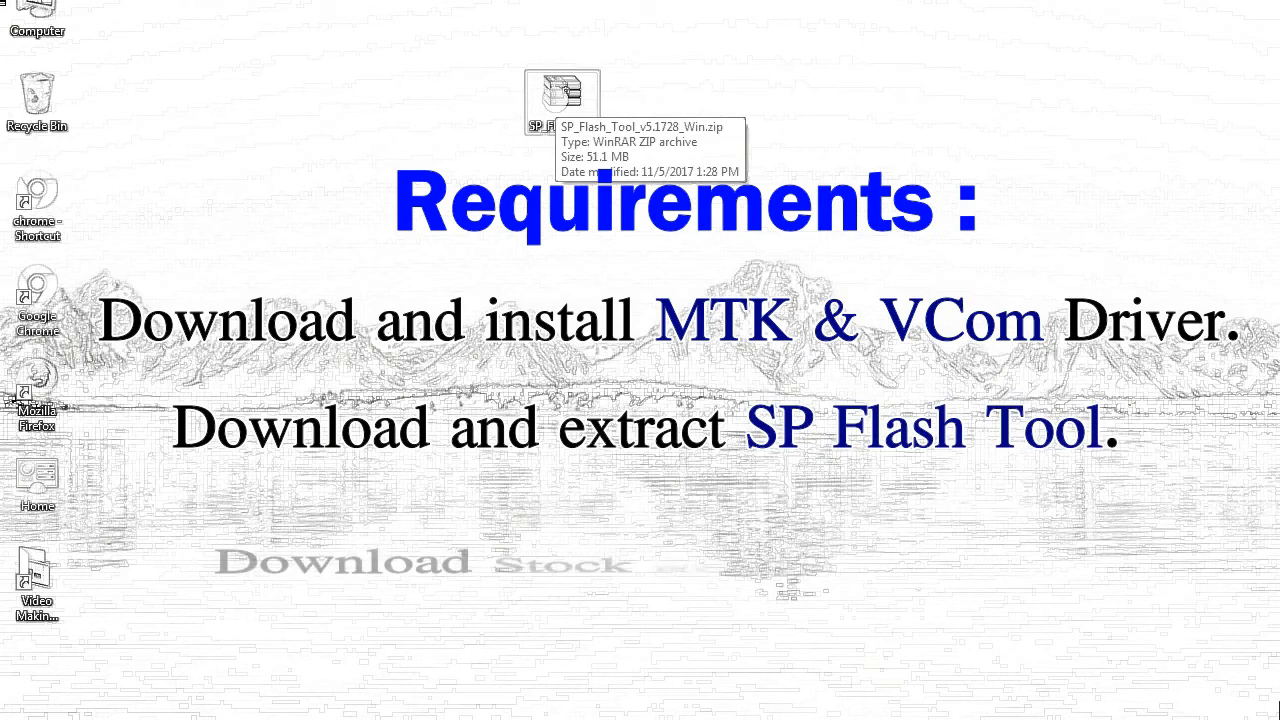
Extract SP_Flash_Tool_v5.1728_Win.zip into its own folder beside the zip on the desktop
right_click(560, 96)
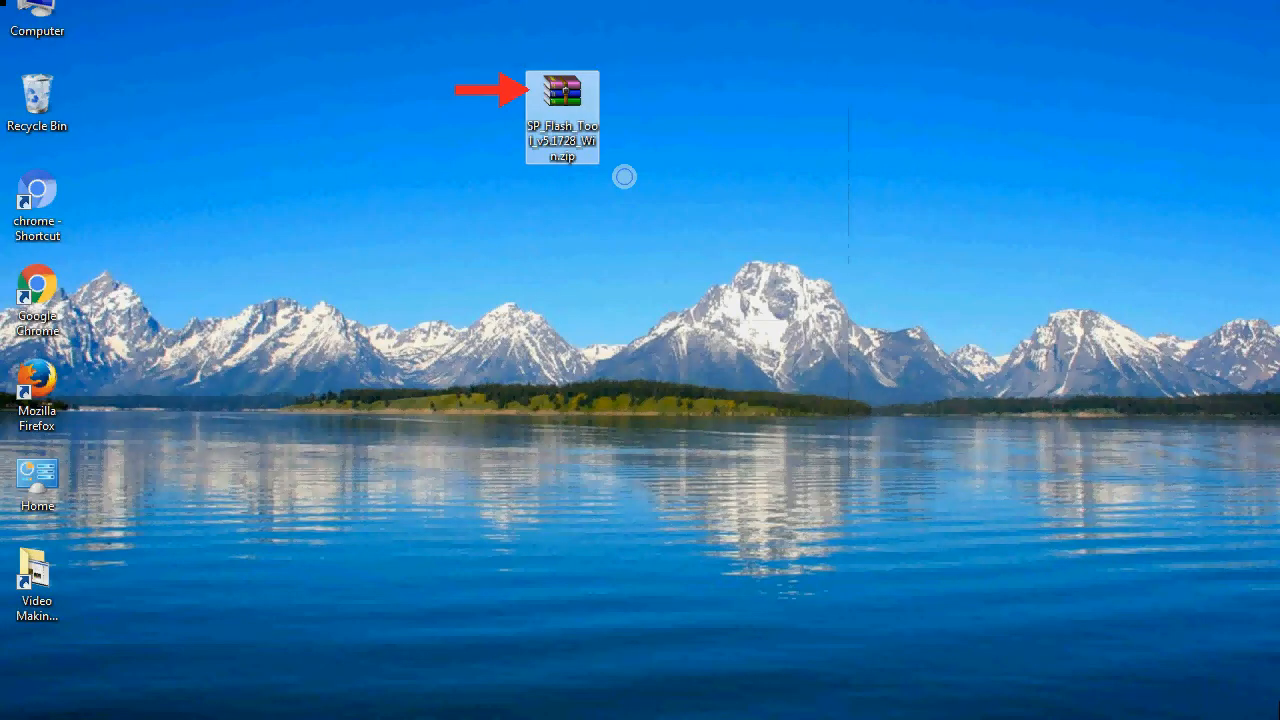
double_click(564, 92)
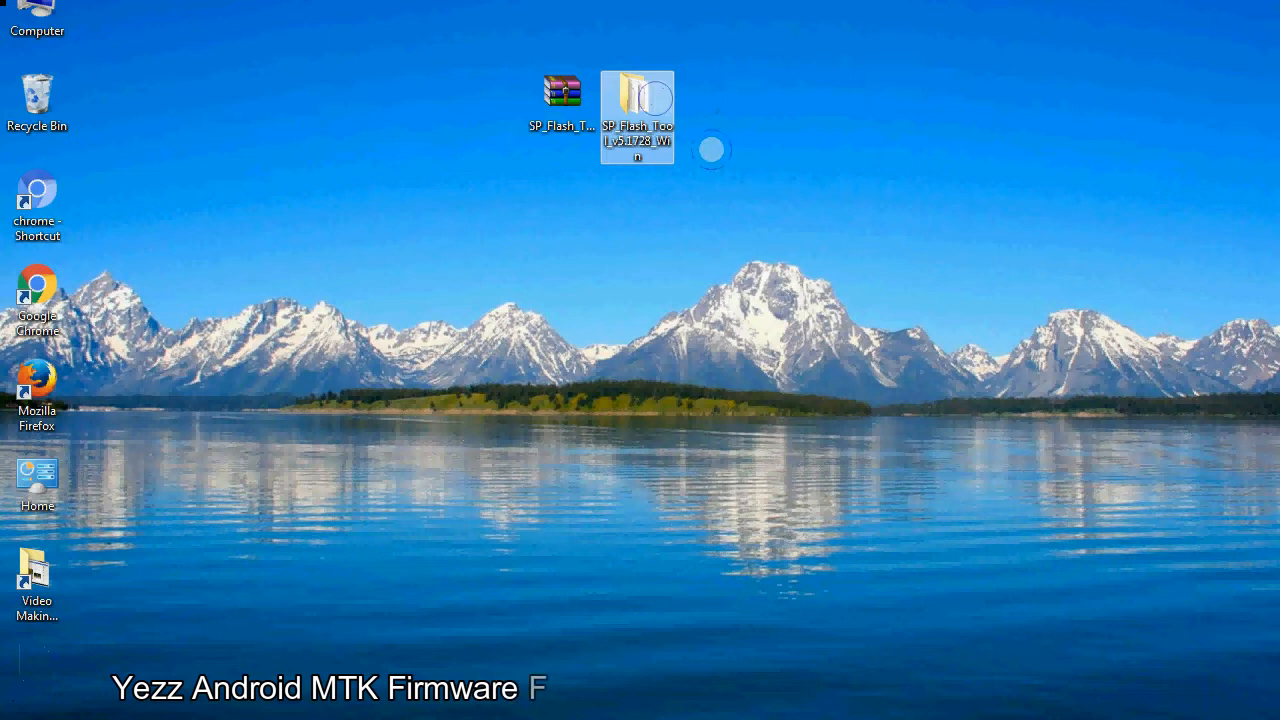
Launch flash_tool.exe from inside the extracted SP_Flash_Tool_v5.1728_Win folder
double_click(640, 104)
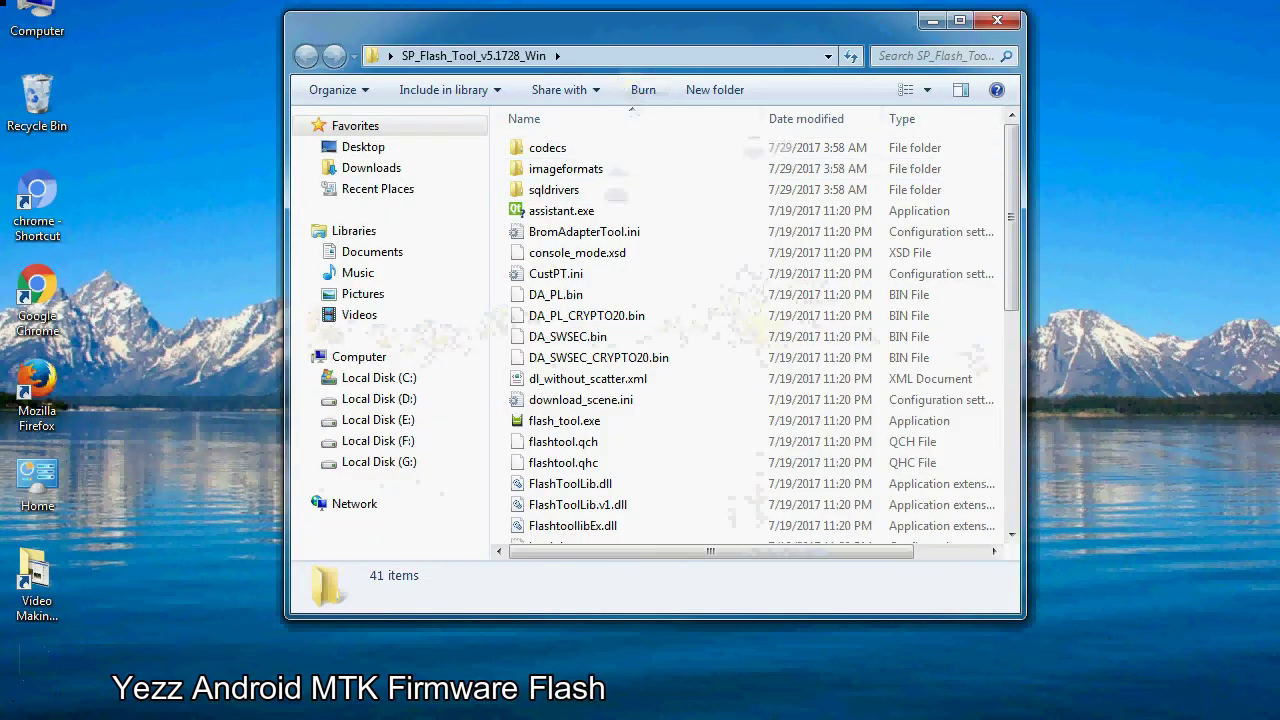
scroll("down", 3)
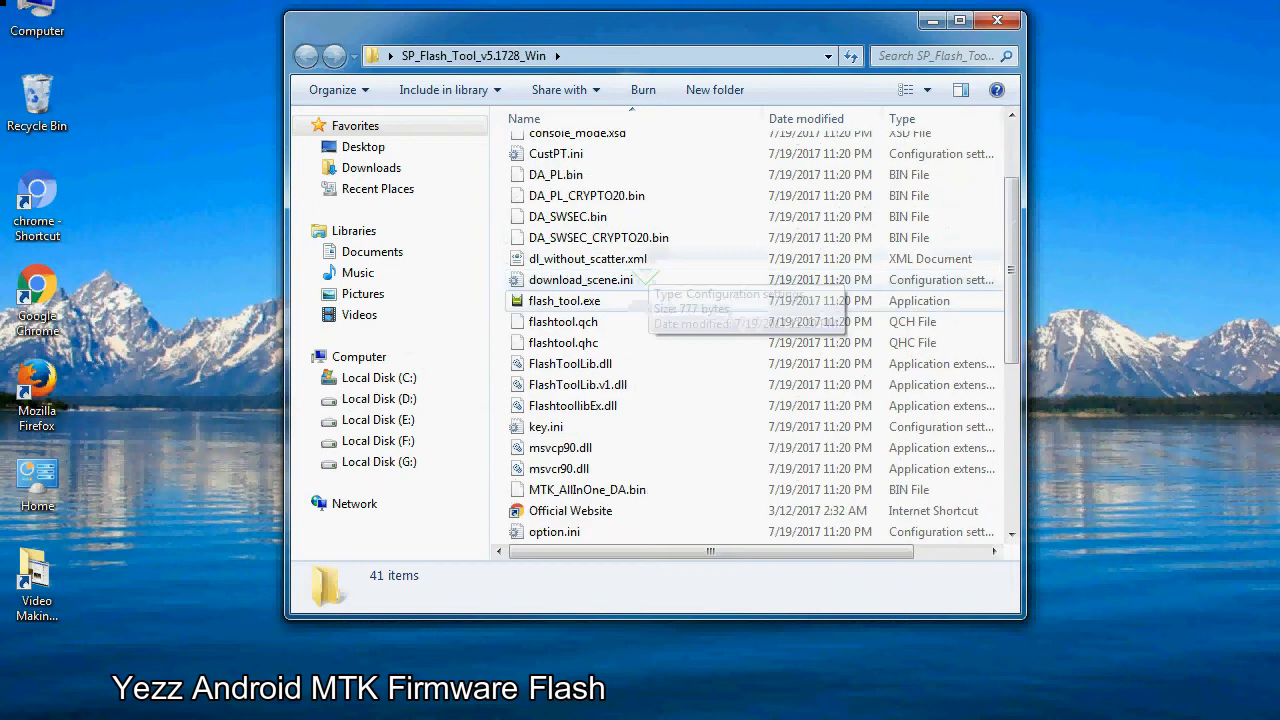
right_click(564, 300)
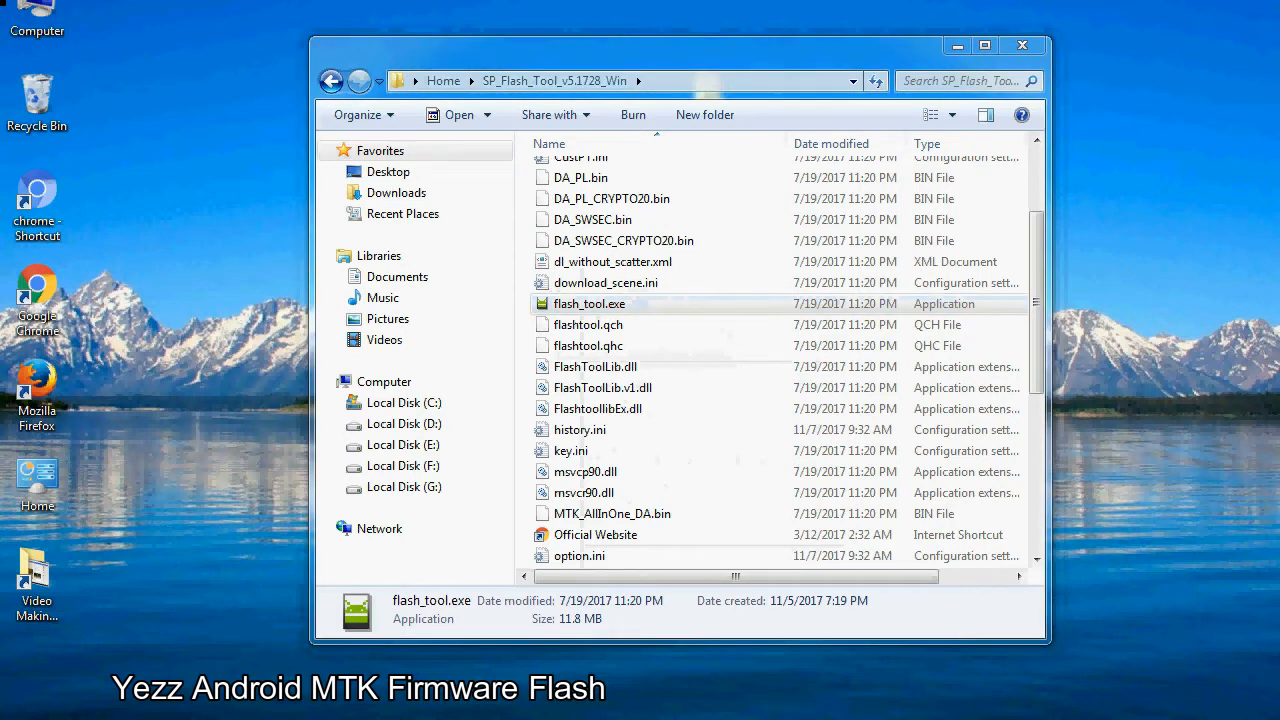
double_click(588, 304)
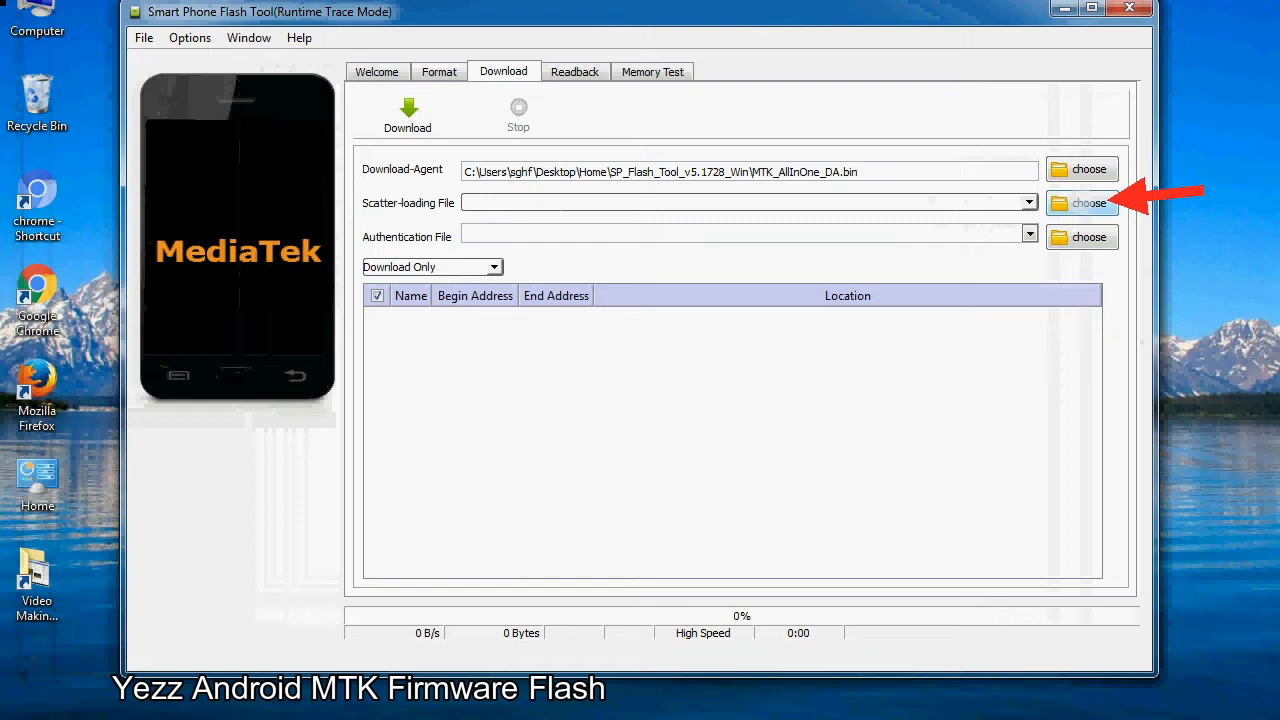
Browse for a Scatter-loading File, reaching the Firmware folder with MT6XXX_Android_scatter.txt
left_click(1088, 204)
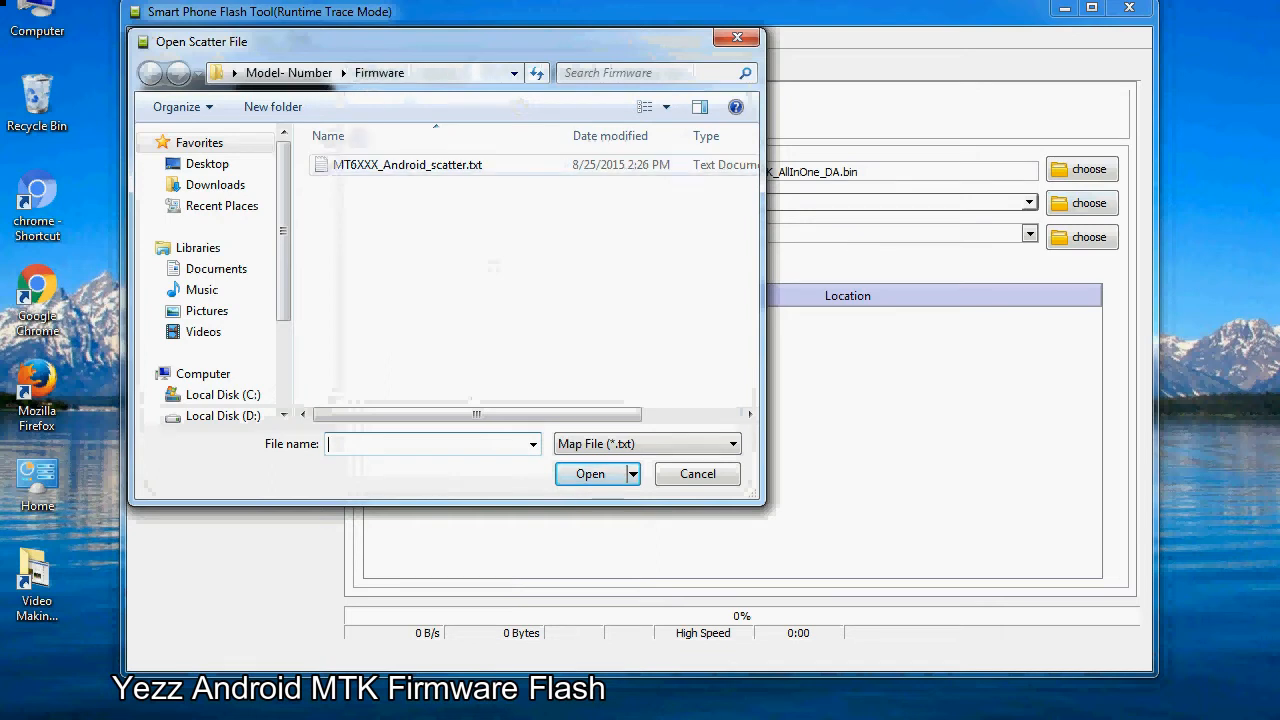
Load MT6XXX_Android_scatter.txt, listing the MT6582 partitions PRELOADER through USERDATA
left_click(406, 164)
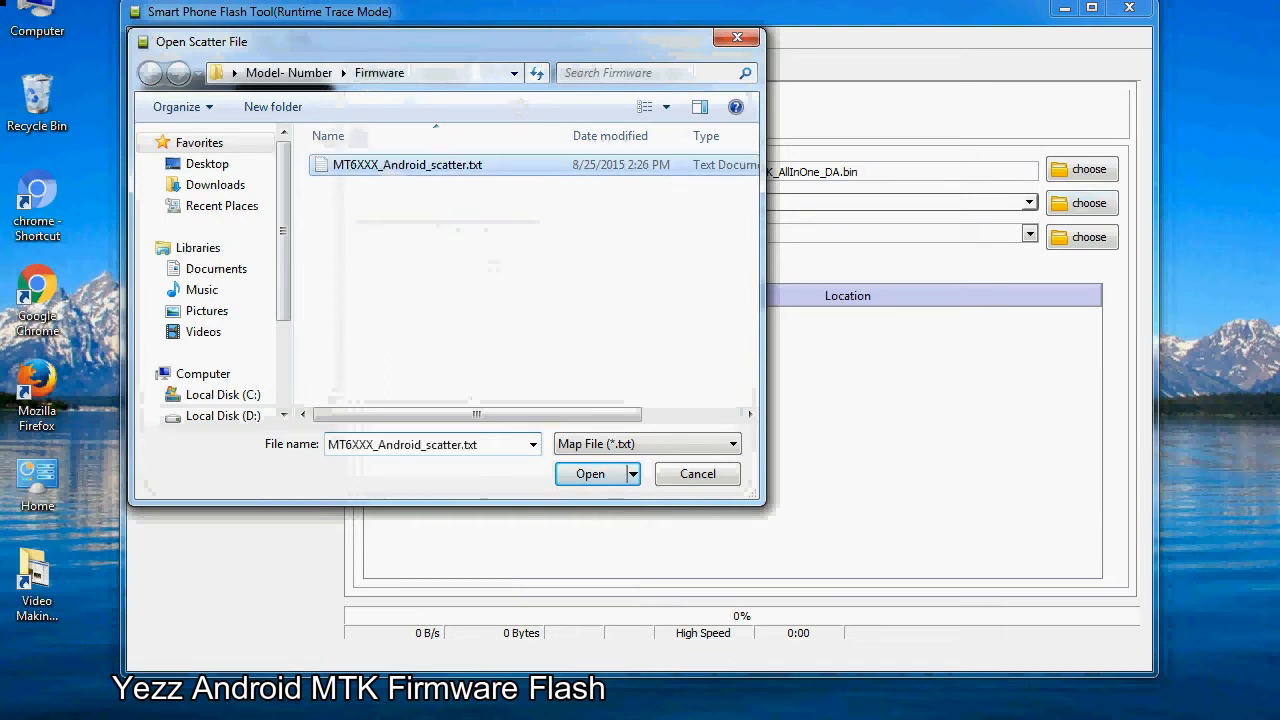
left_click(590, 474)
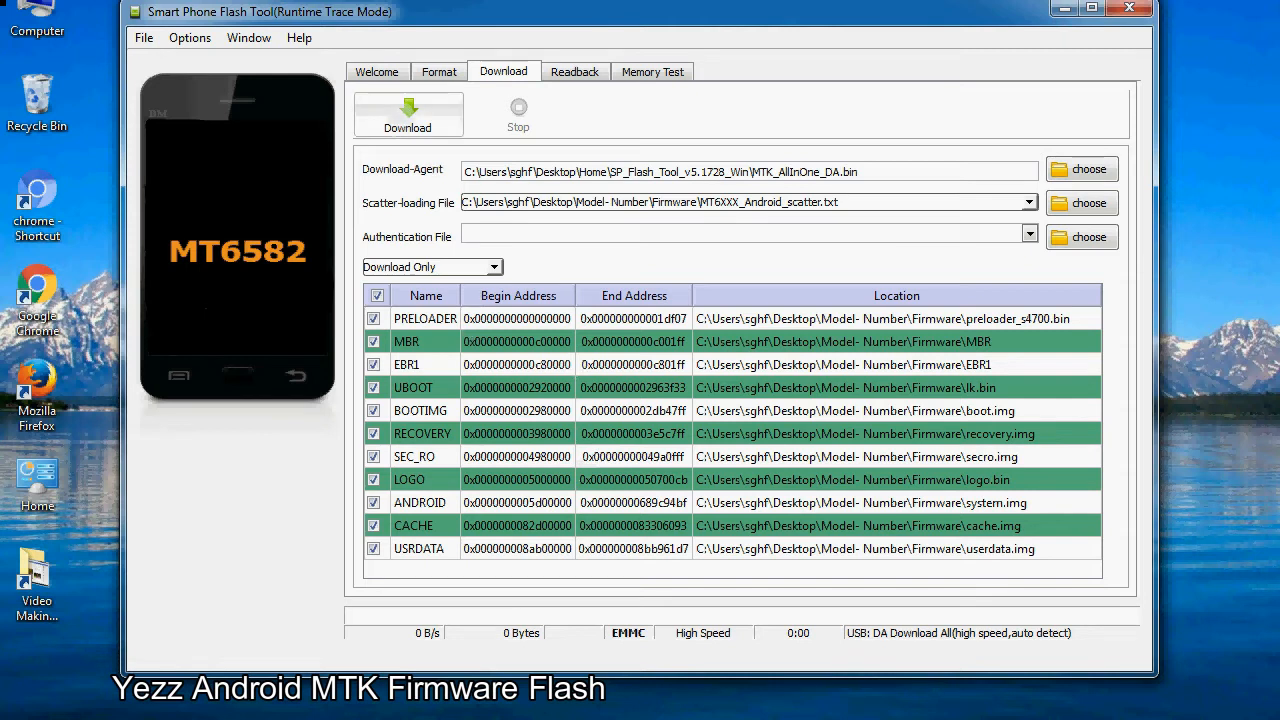
Start the Download so the stock firmware flashes to the connected MT6582 phone
left_click(408, 112)
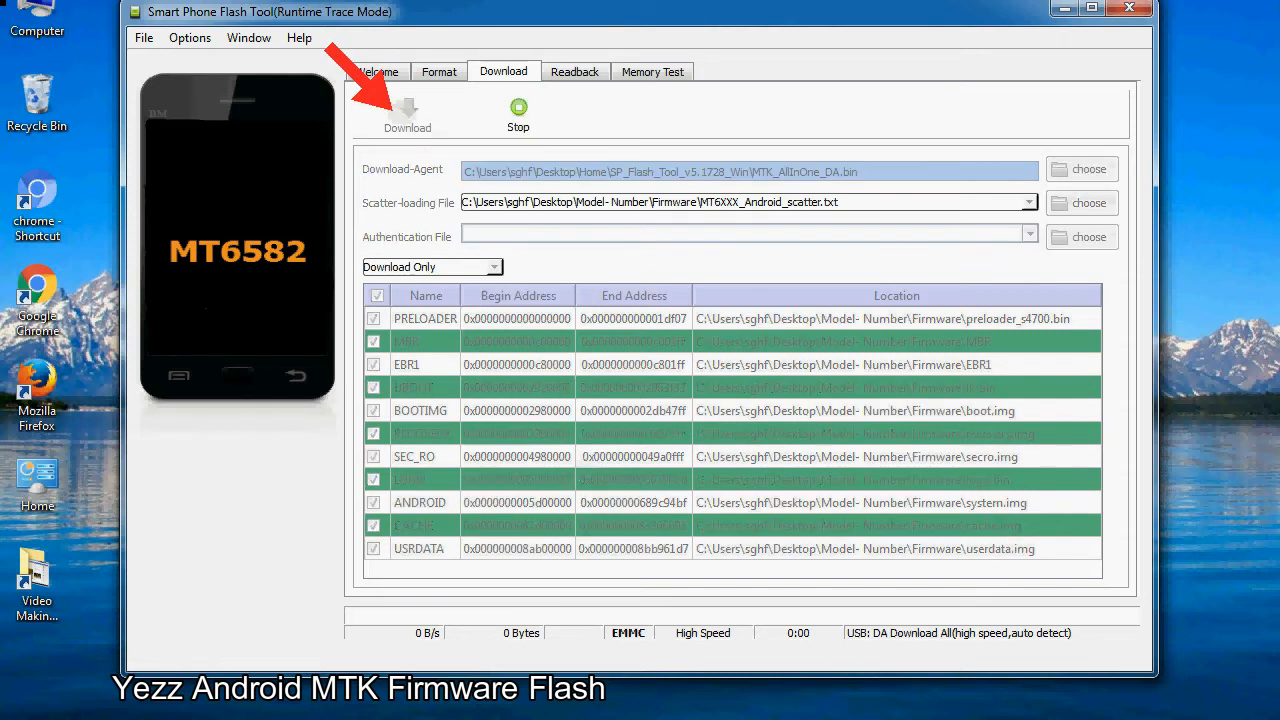
left_click(408, 110)
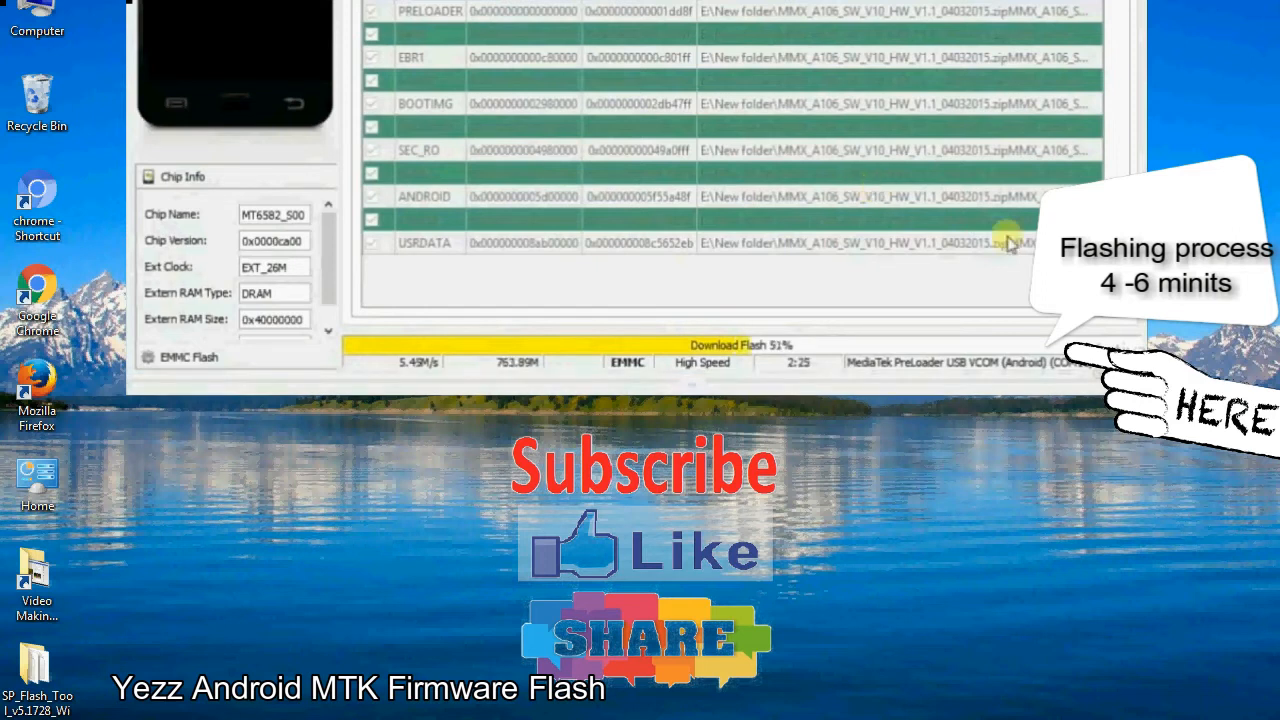
mouse_move(550, 370)
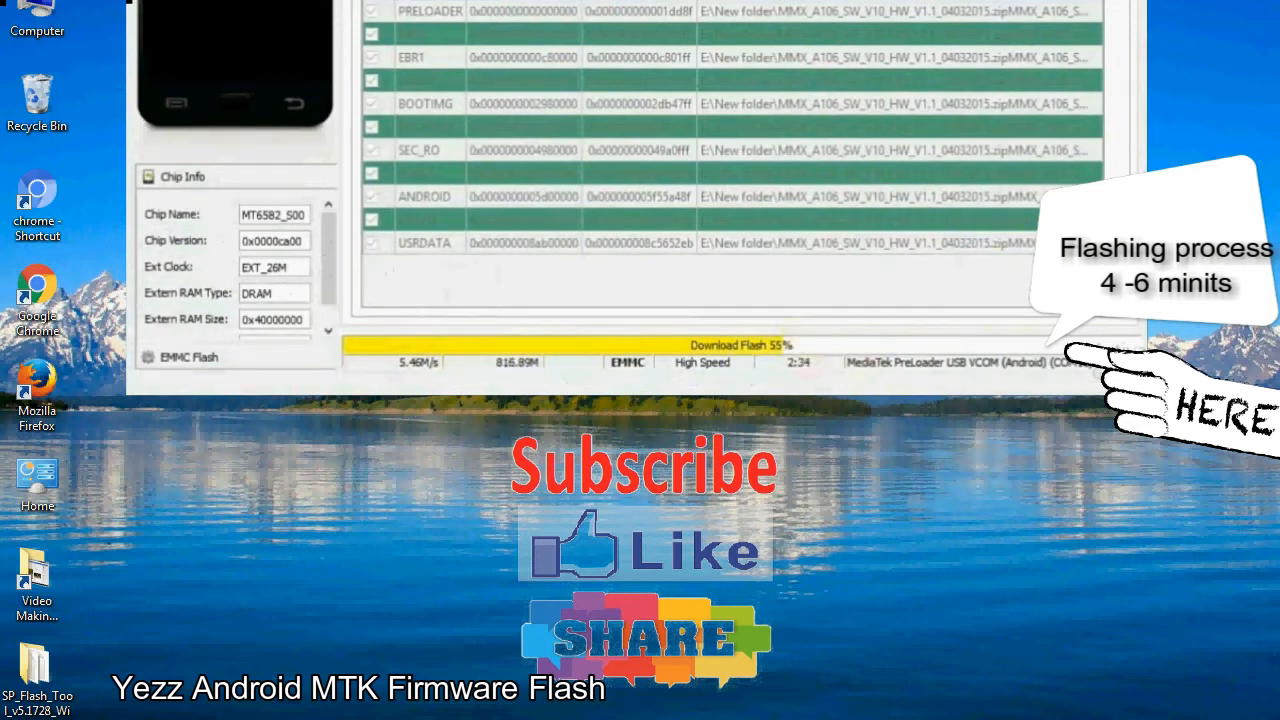
mouse_move(918, 176)
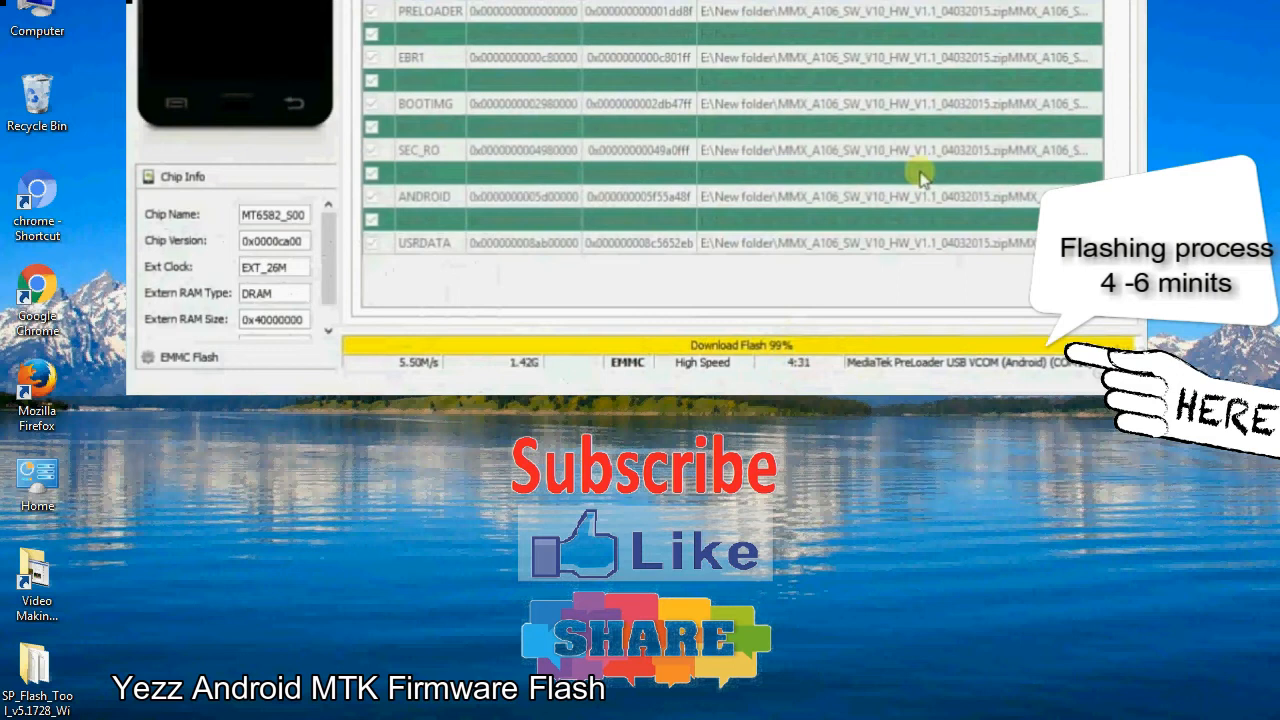